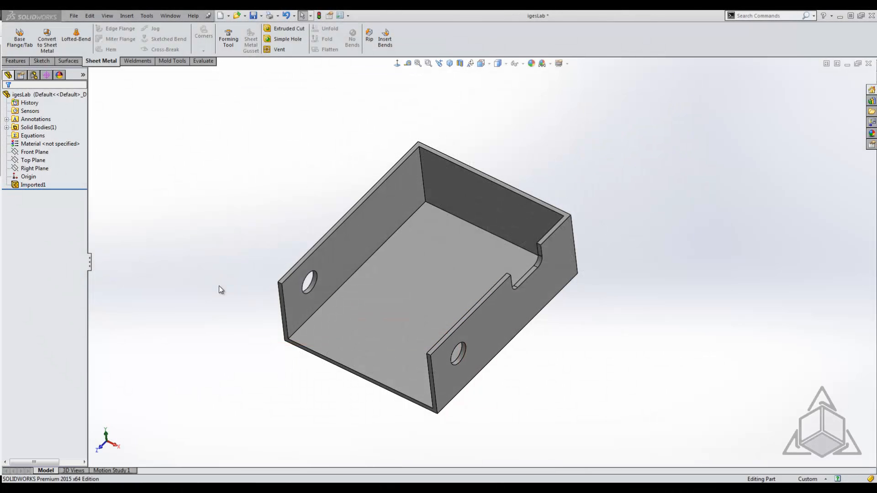
{"action": "mouse_move", "coordinate": [222, 284]}
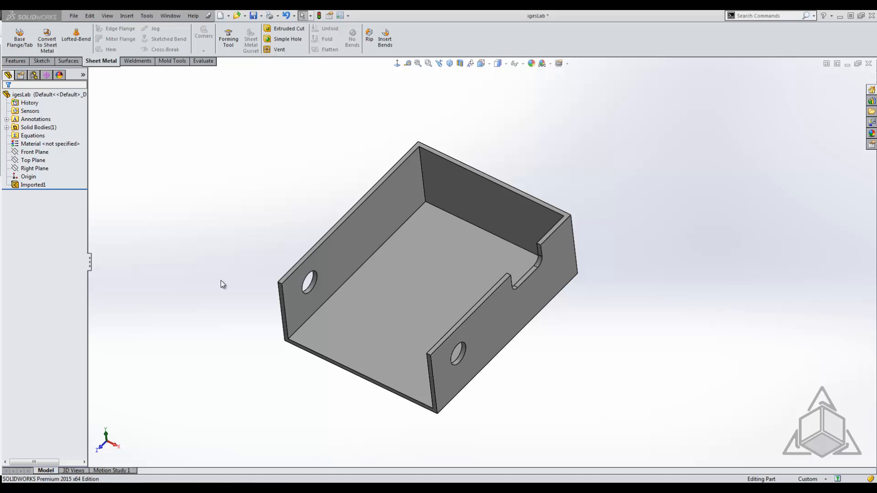
{"action": "mouse_move", "coordinate": [234, 247]}
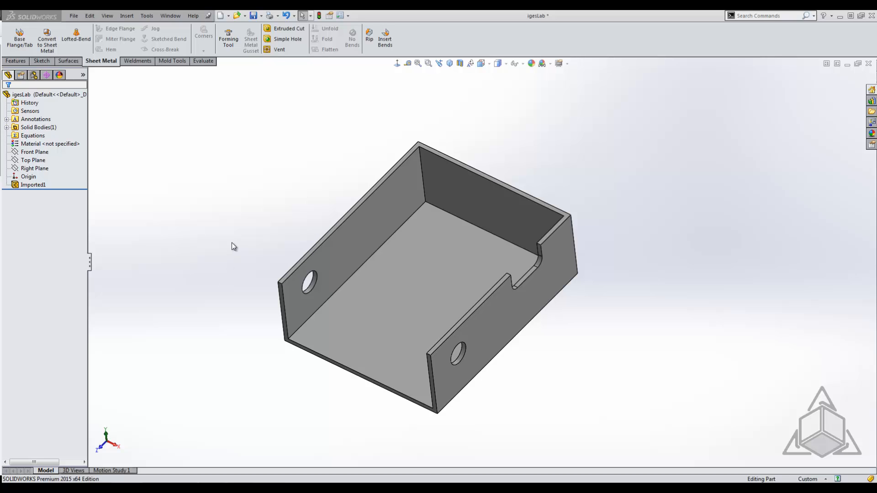
{"action": "mouse_move", "coordinate": [238, 238]}
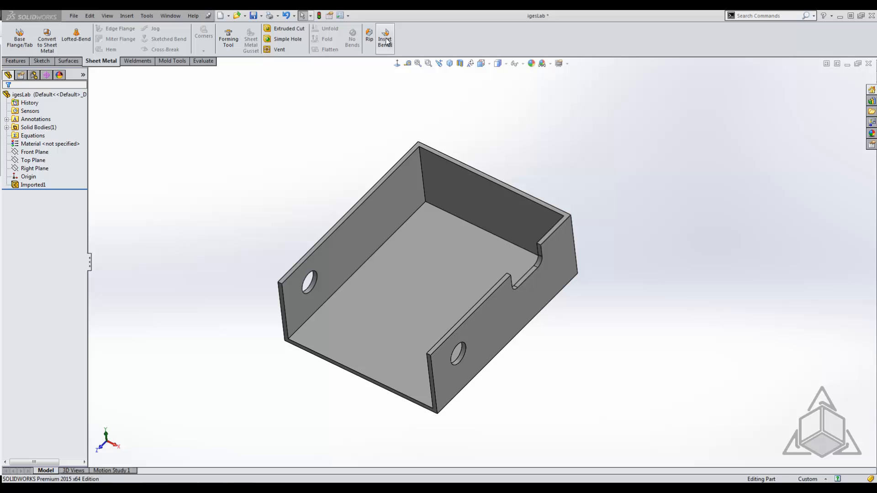
{"action": "mouse_move", "coordinate": [47, 42]}
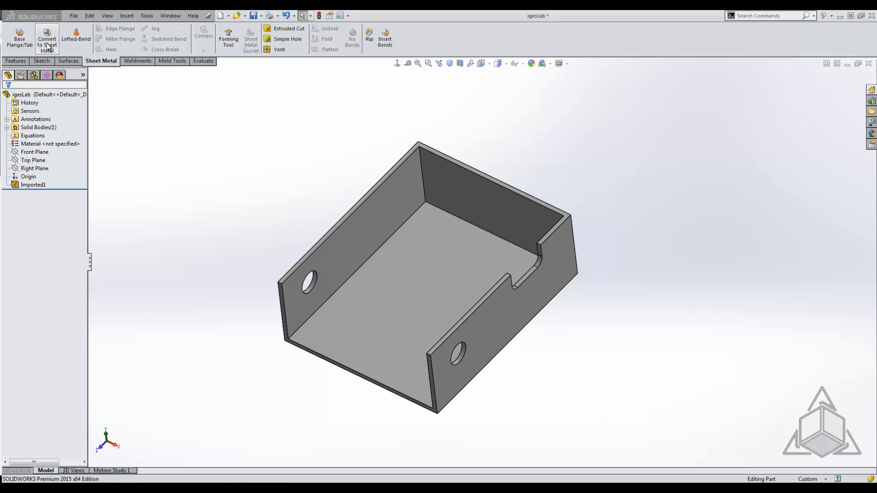
{"action": "mouse_move", "coordinate": [46, 42]}
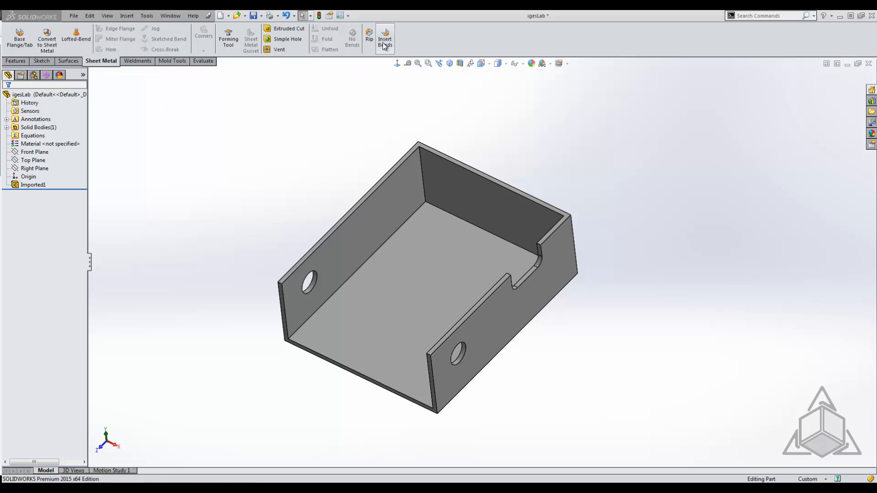
{"action": "mouse_move", "coordinate": [255, 154]}
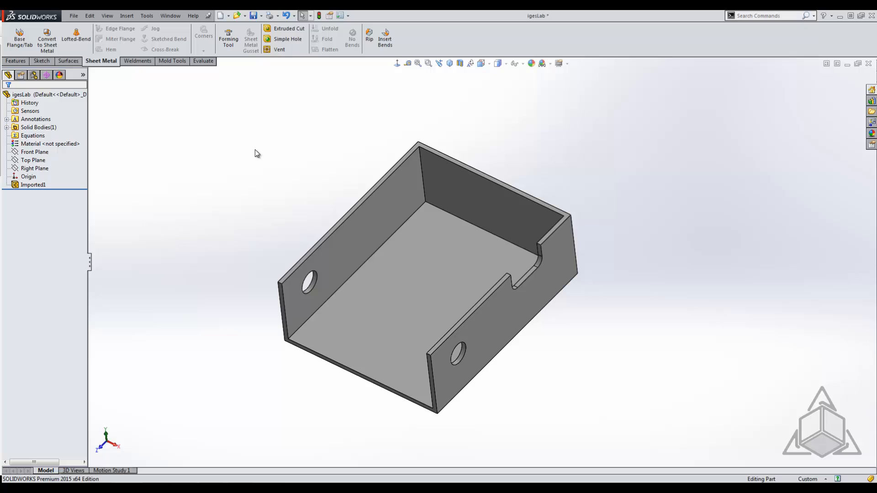
{"action": "mouse_move", "coordinate": [281, 112]}
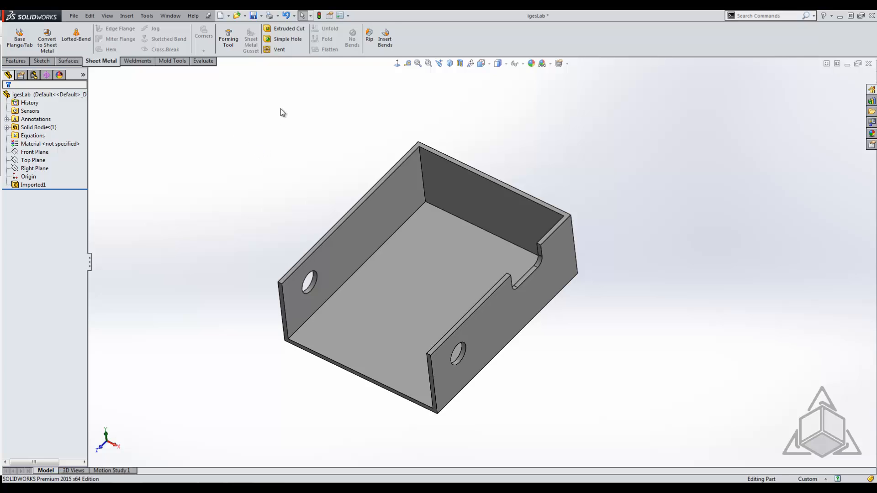
{"action": "mouse_move", "coordinate": [384, 41]}
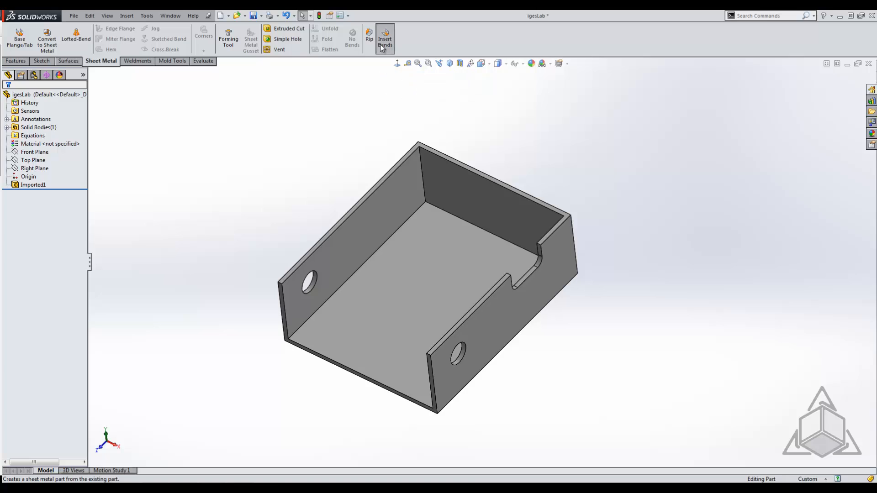
Step: Attempt Insert Bends on the box with the bottom face fixed, getting a no-bends-found message
{"action": "left_click", "coordinate": [384, 39]}
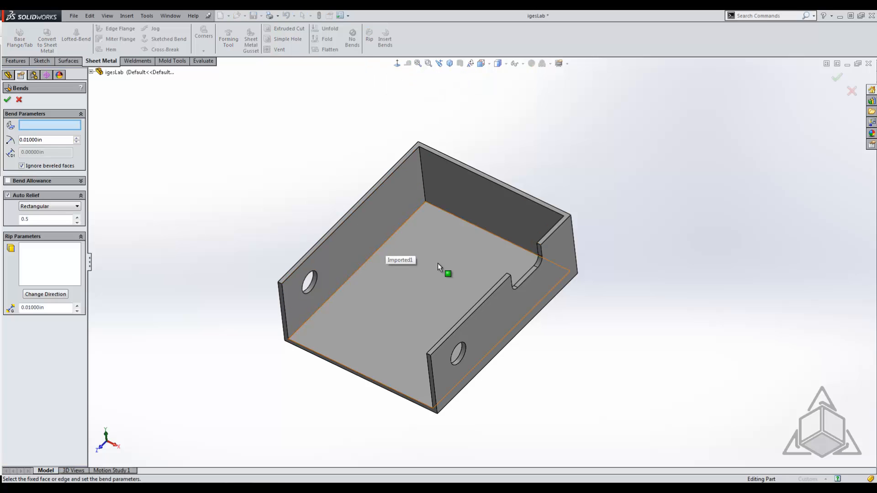
{"action": "left_click", "coordinate": [439, 274]}
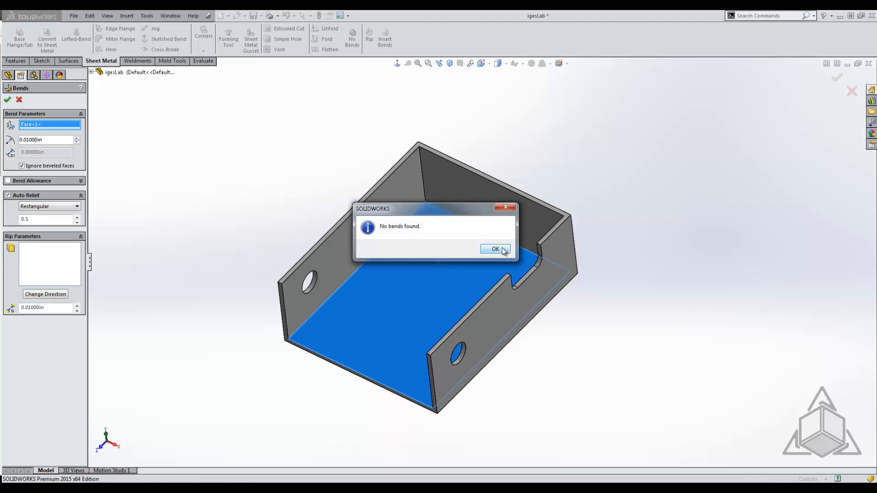
{"action": "left_click", "coordinate": [494, 248]}
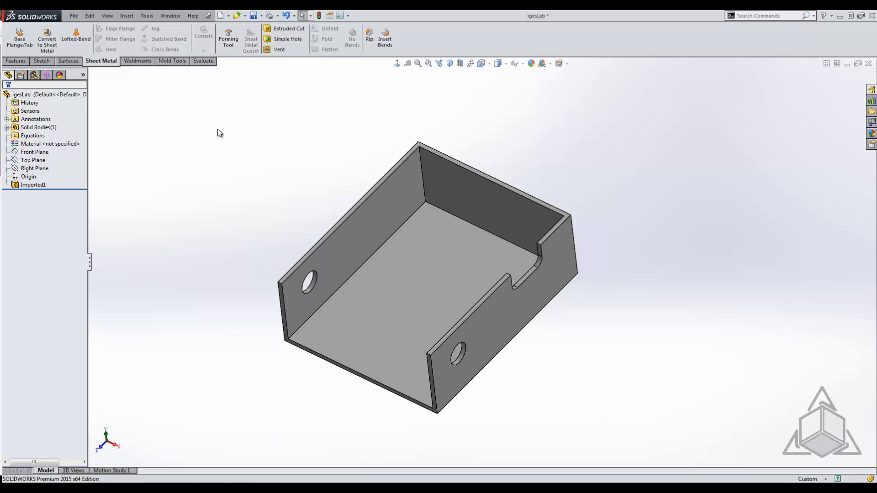
Step: Insert Bends again with the bottom face fixed and rip edges, accepting the auto relief cuts
{"action": "left_click", "coordinate": [385, 39]}
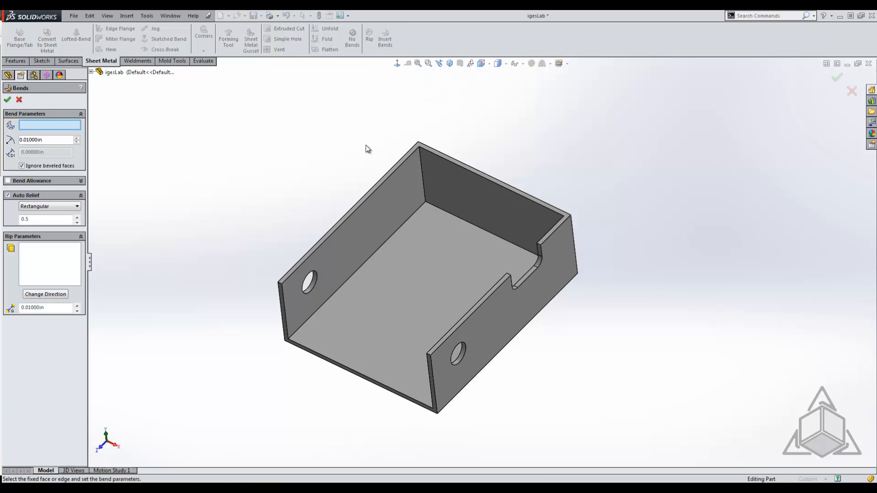
{"action": "left_click", "coordinate": [402, 268]}
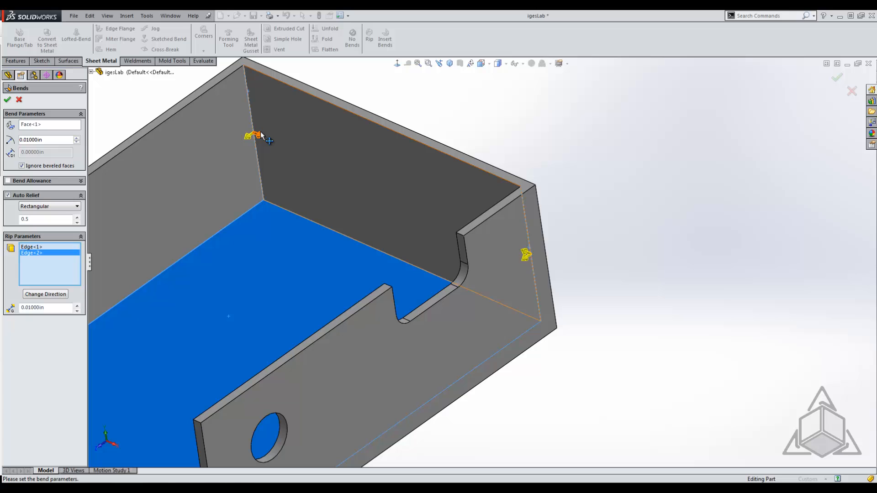
{"action": "mouse_move", "coordinate": [255, 138]}
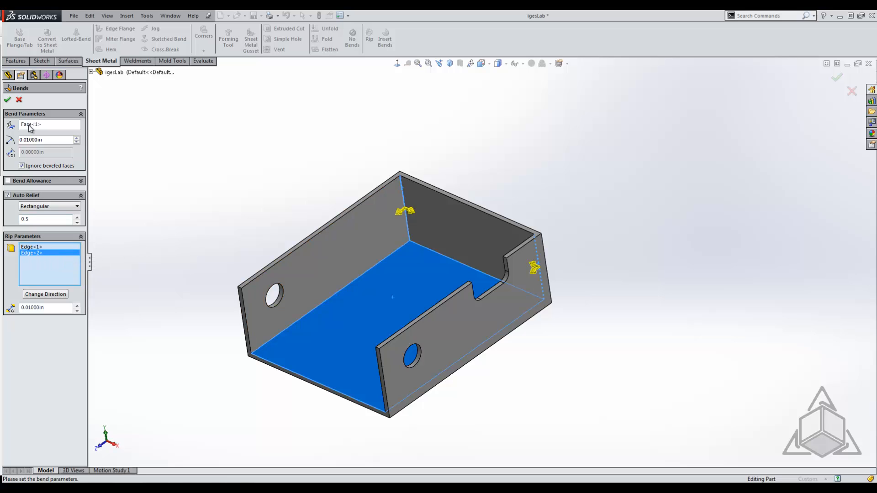
{"action": "left_click", "coordinate": [8, 99]}
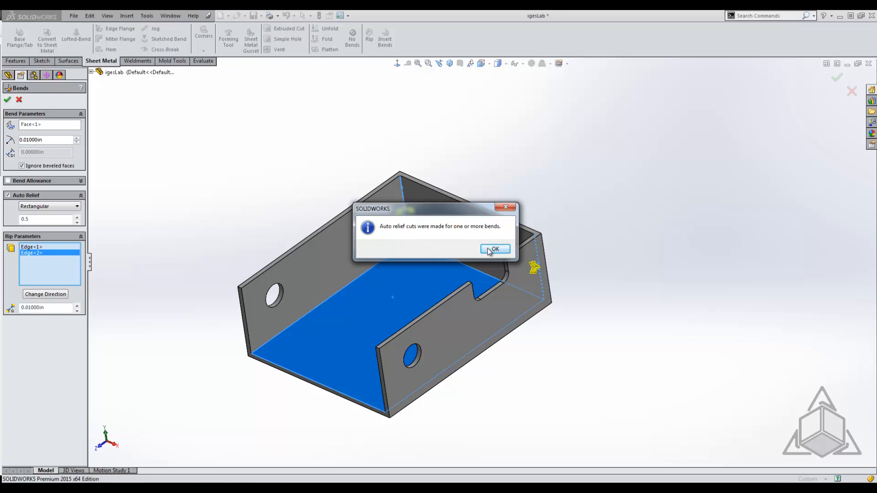
{"action": "left_click", "coordinate": [494, 249]}
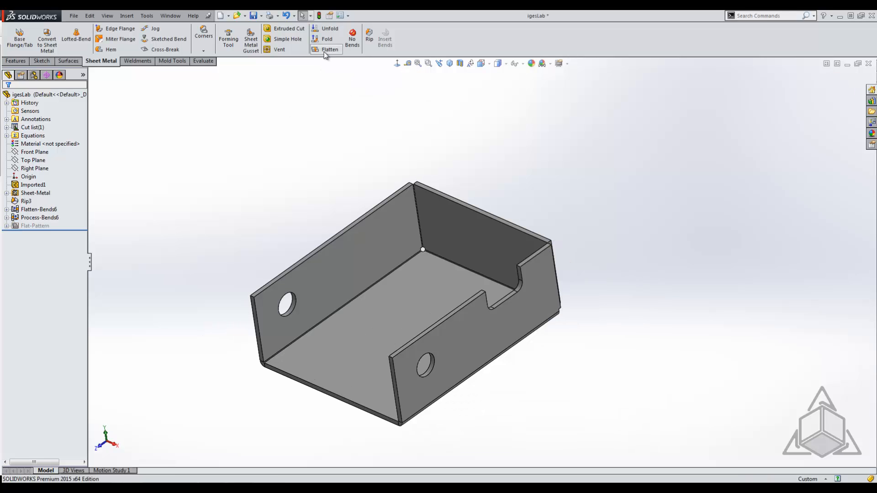
Step: Delete the Rip feature from the box's history, removing the inserted bend features
{"action": "left_click", "coordinate": [35, 193]}
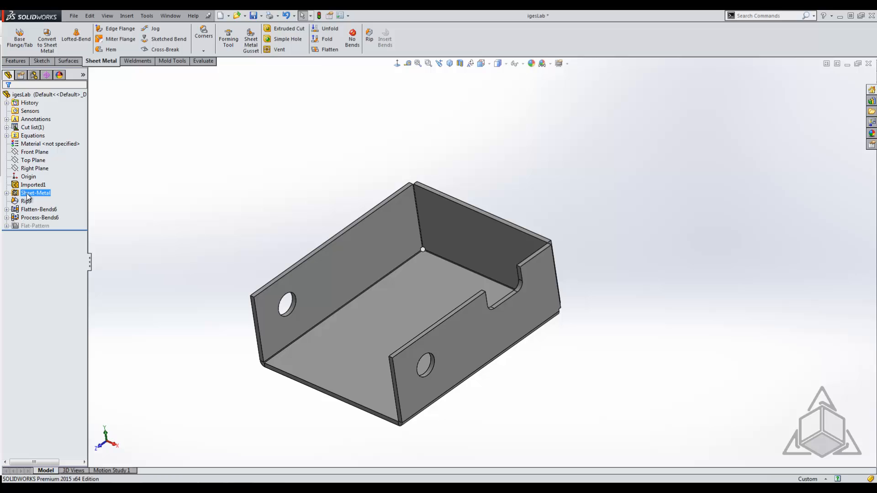
{"action": "left_click", "coordinate": [27, 193]}
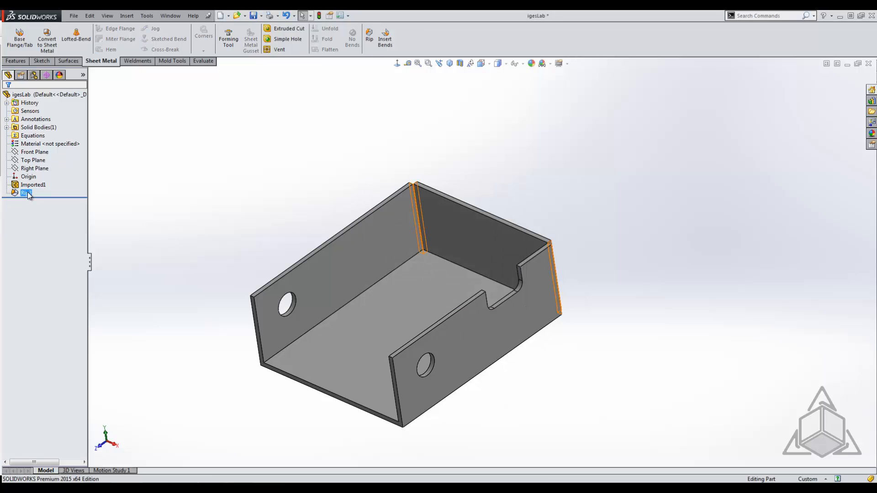
{"action": "key", "text": "Delete"}
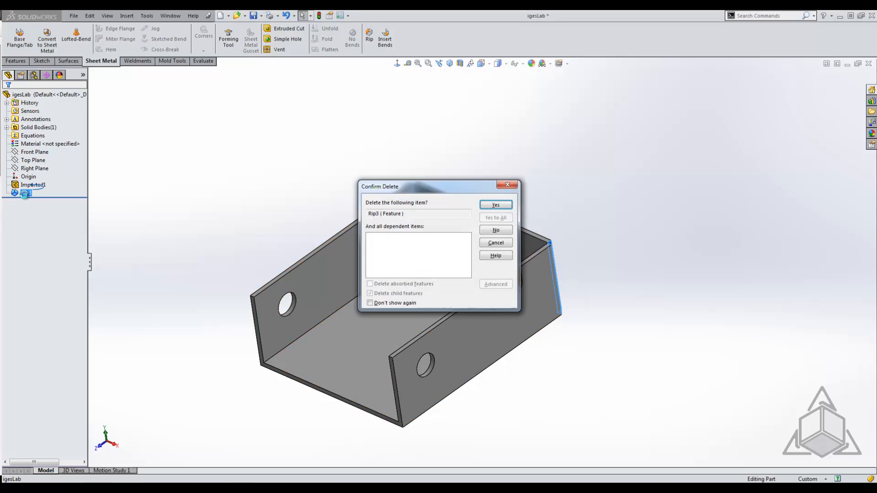
{"action": "left_click", "coordinate": [495, 205]}
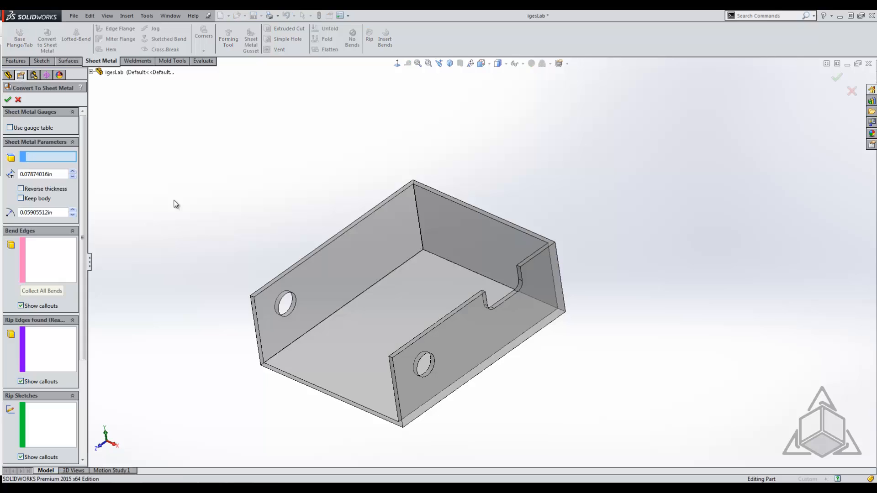
Step: Fix the box's bottom face, try Collect All Bends, then pick an inside corner edge as a bend
{"action": "left_click", "coordinate": [358, 327]}
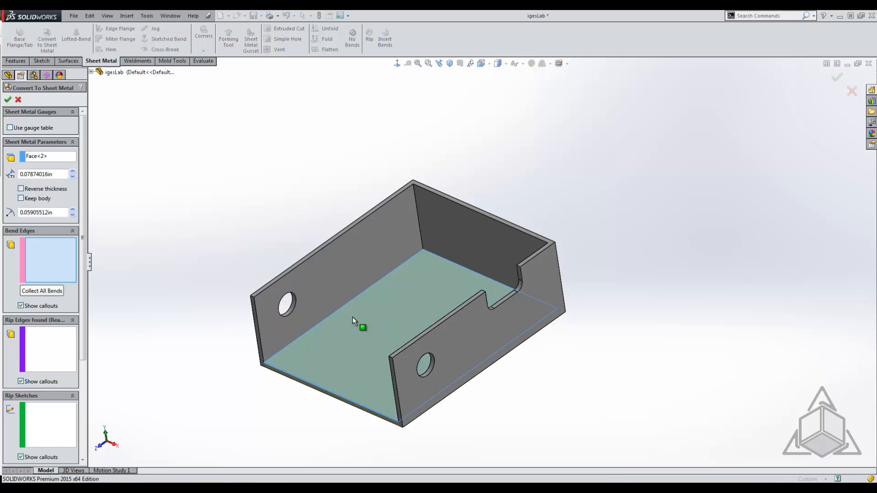
{"action": "left_click", "coordinate": [41, 291]}
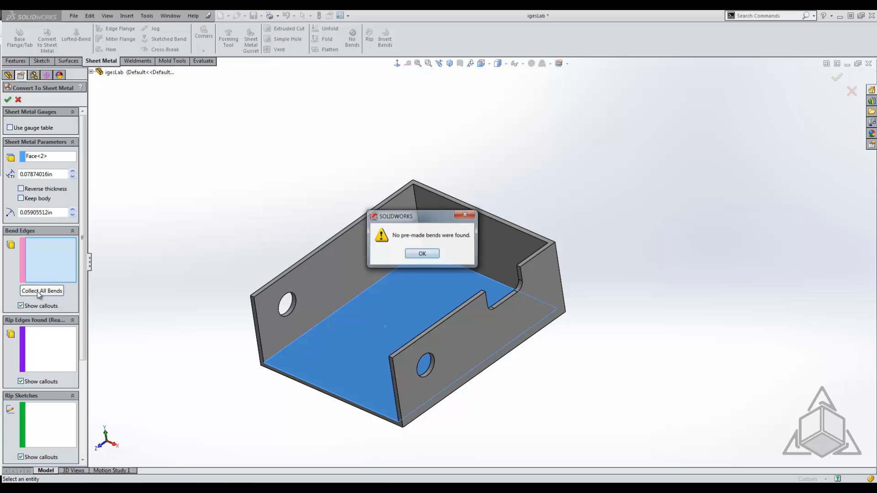
{"action": "left_click", "coordinate": [422, 253]}
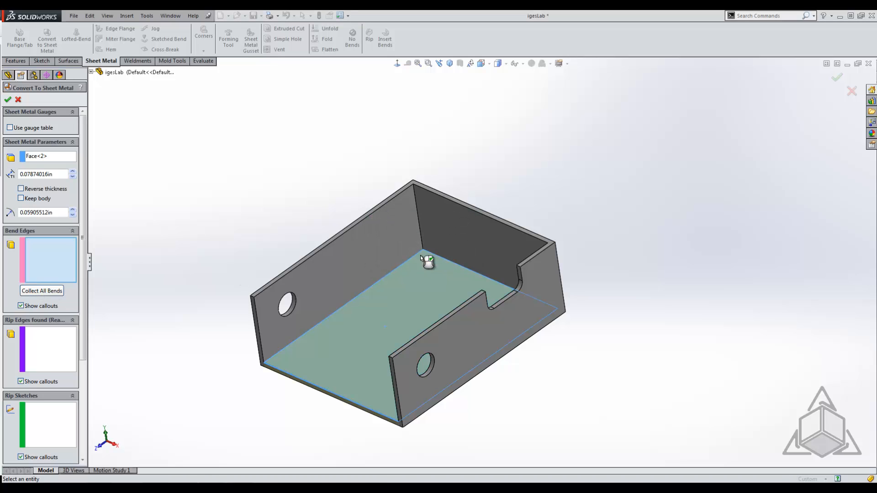
{"action": "left_click", "coordinate": [431, 260]}
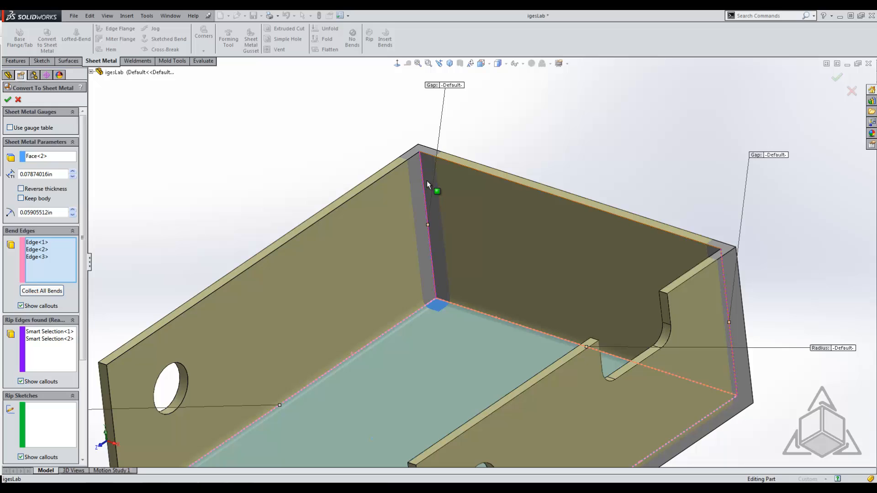
{"action": "mouse_move", "coordinate": [422, 214]}
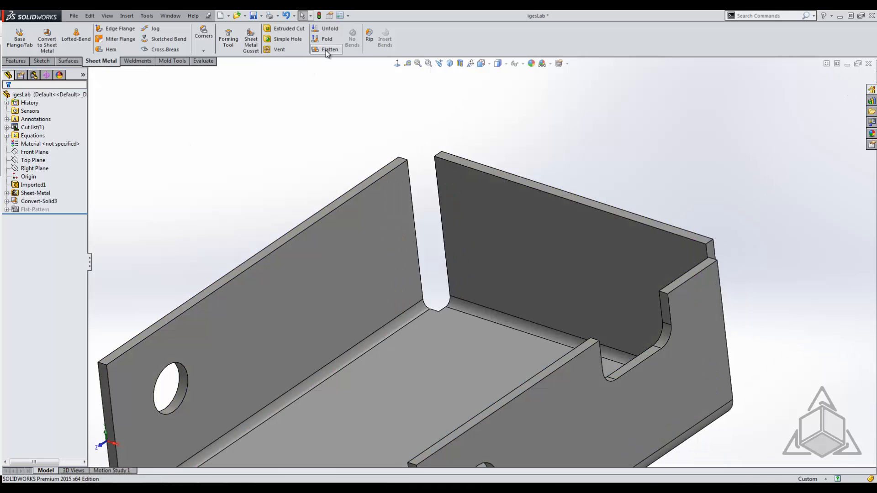
Step: Flatten the converted box, then switch to the imported tray and start Convert to Sheet Metal
{"action": "left_click", "coordinate": [329, 50]}
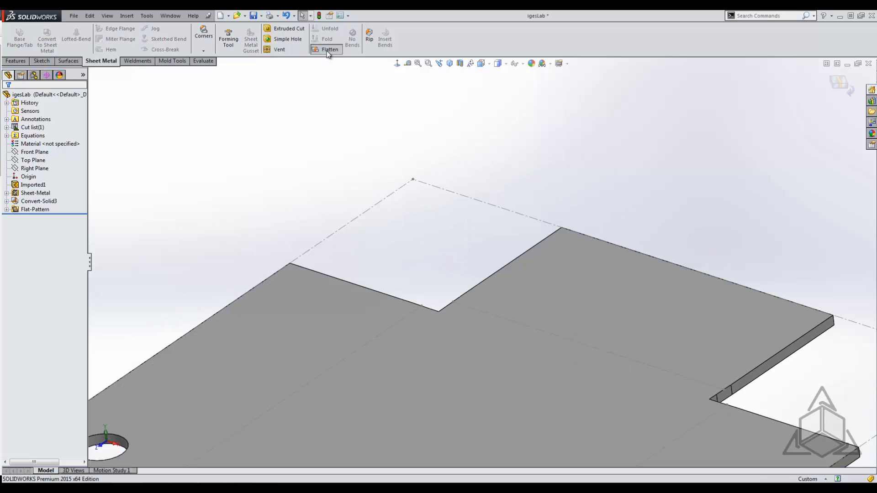
{"action": "left_click", "coordinate": [330, 49]}
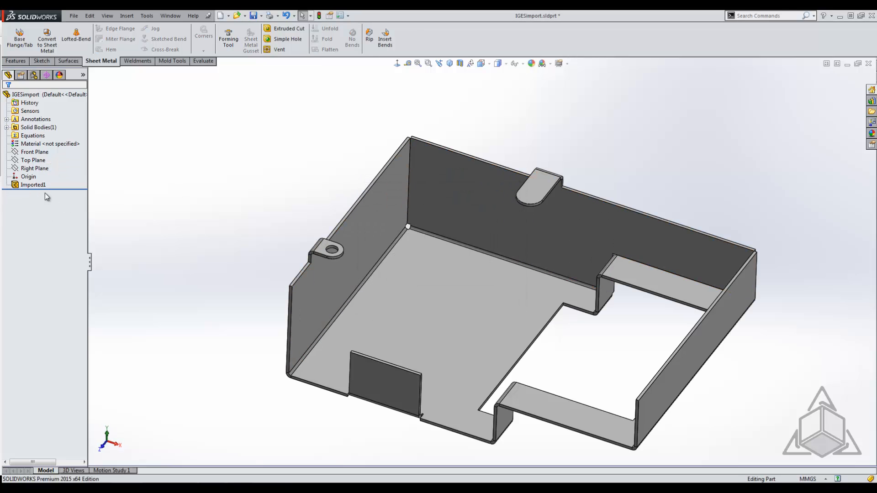
{"action": "left_click", "coordinate": [33, 184]}
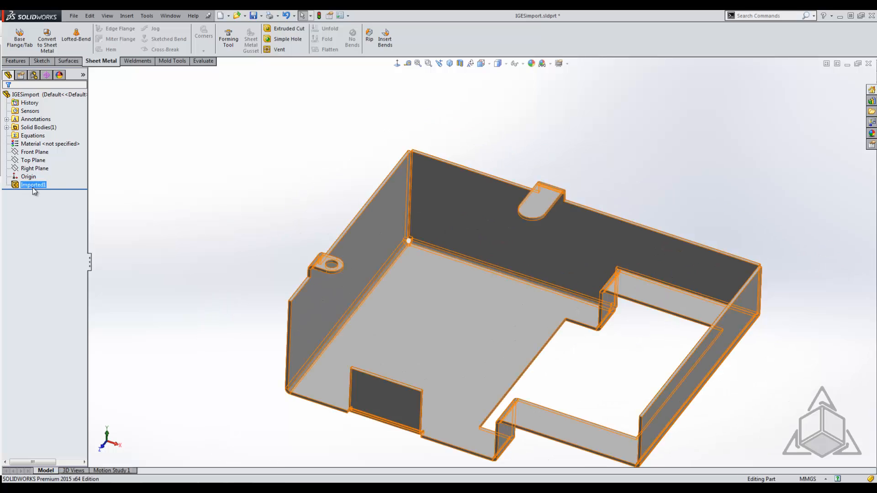
{"action": "left_click", "coordinate": [308, 218]}
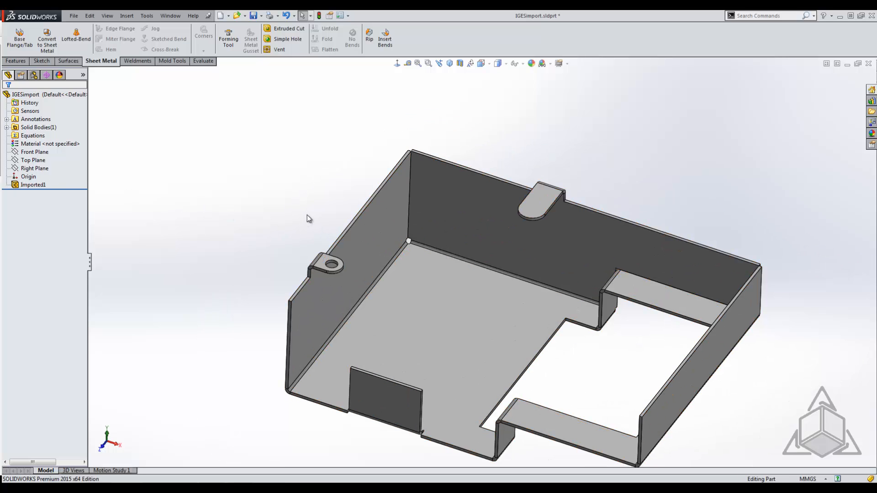
{"action": "mouse_move", "coordinate": [218, 125]}
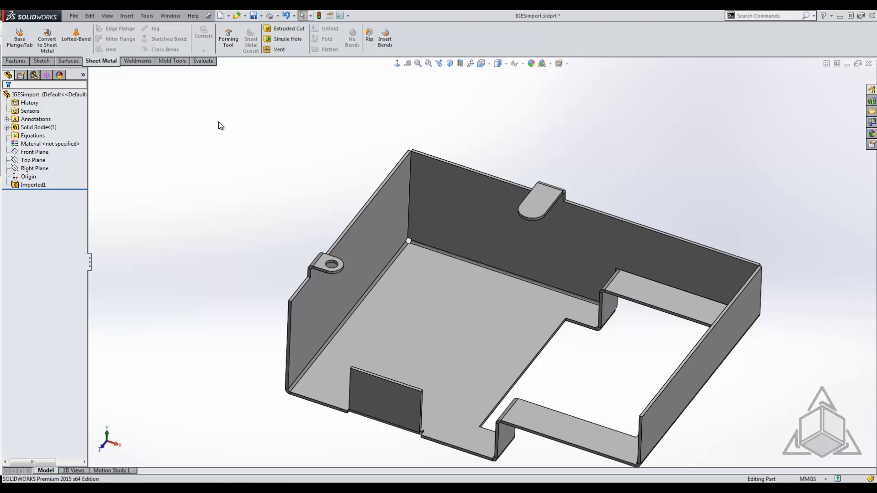
{"action": "left_click", "coordinate": [47, 39]}
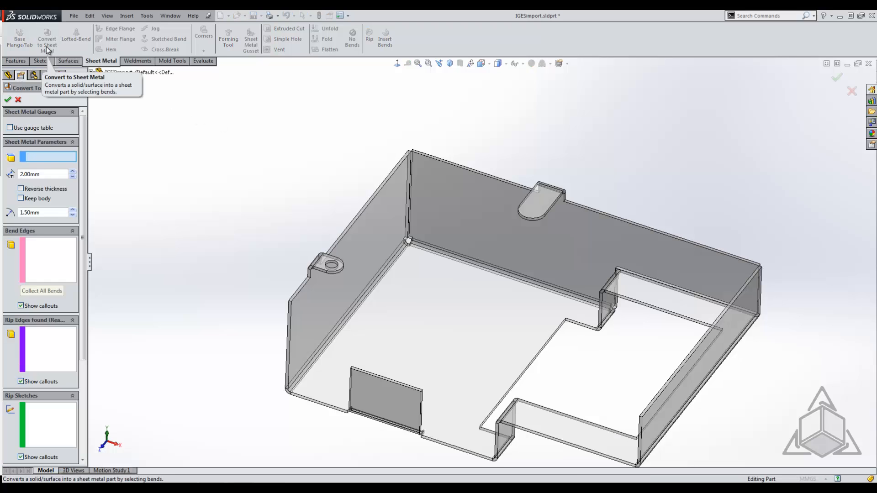
Step: Convert the tray with its bottom face fixed and bends collected automatically, then undo the conversion
{"action": "left_click", "coordinate": [448, 291]}
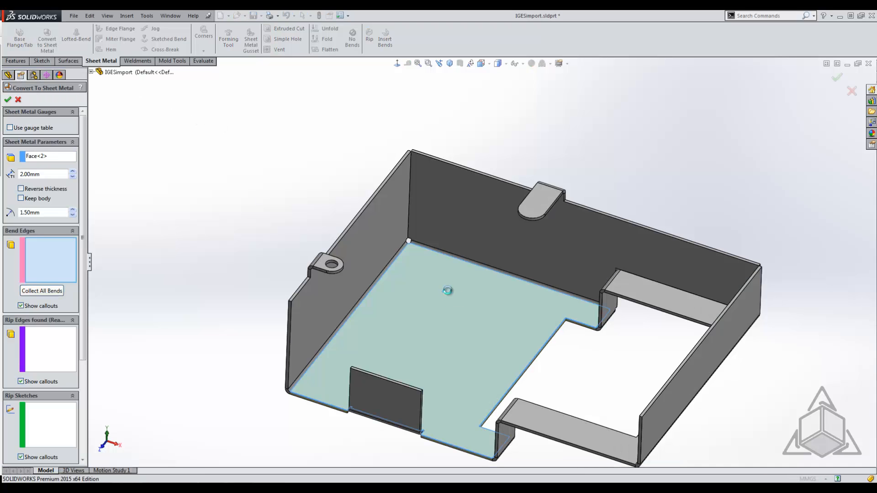
{"action": "left_click", "coordinate": [41, 290]}
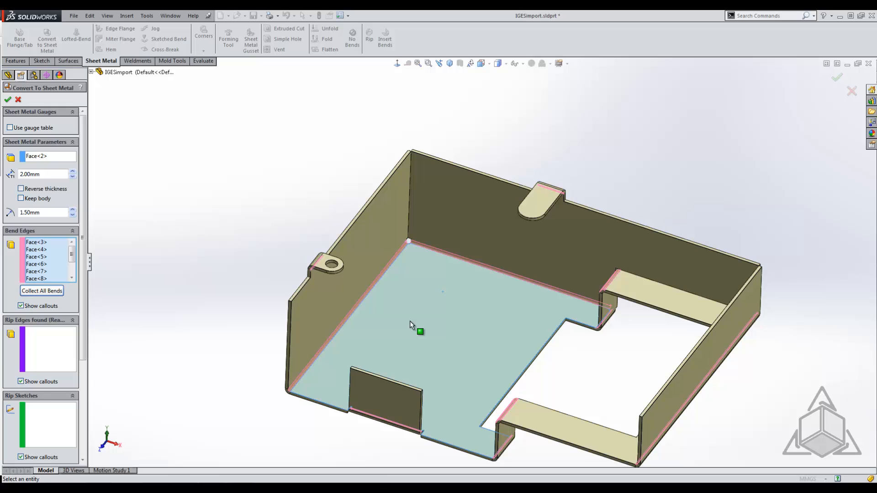
{"action": "mouse_move", "coordinate": [613, 322]}
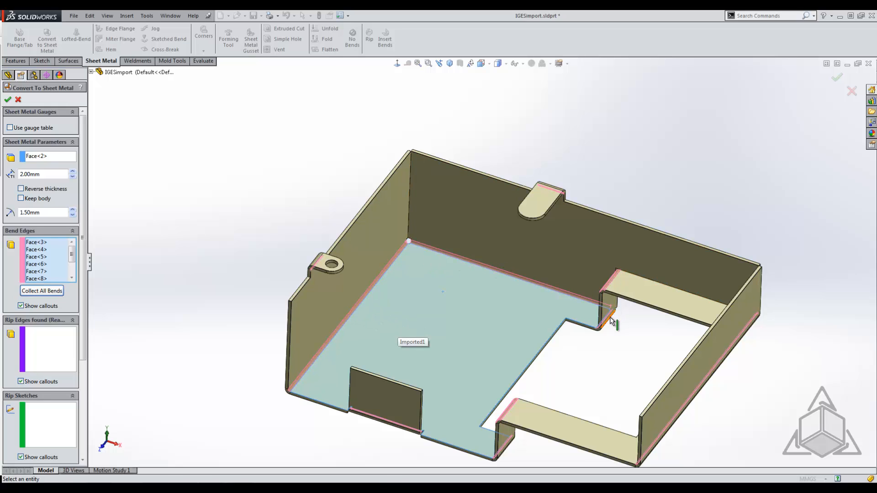
{"action": "mouse_move", "coordinate": [574, 361]}
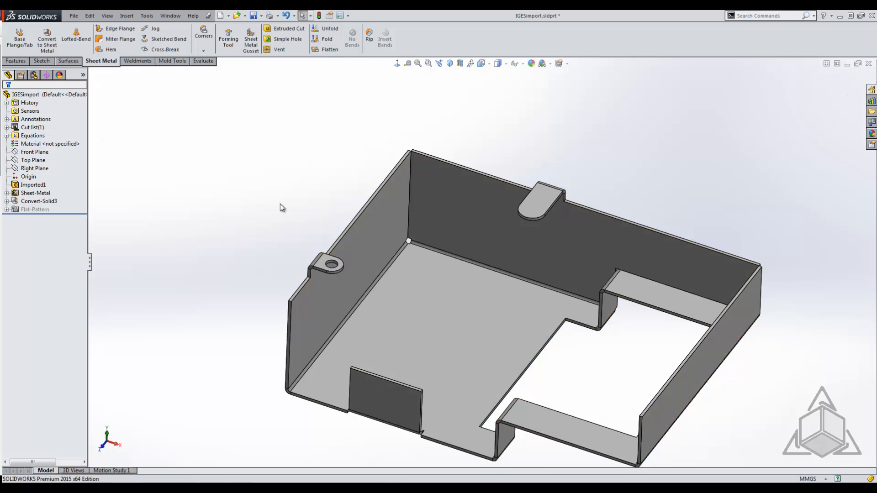
{"action": "left_click", "coordinate": [35, 193]}
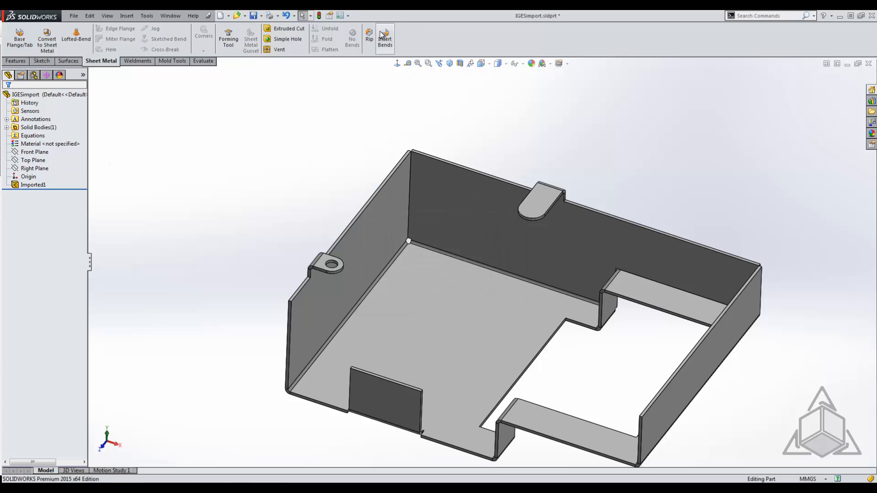
Step: Insert Bends into the tray with its bottom as the fixed face, then flatten it
{"action": "left_click", "coordinate": [384, 39]}
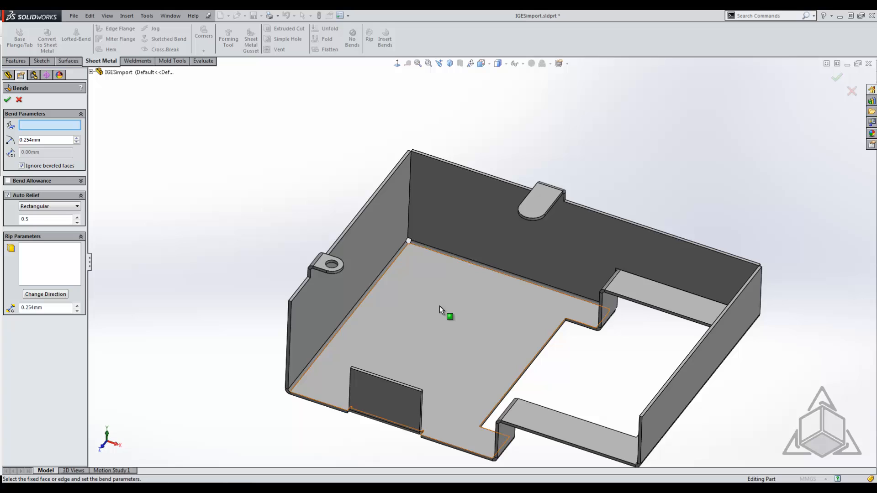
{"action": "left_click", "coordinate": [450, 317]}
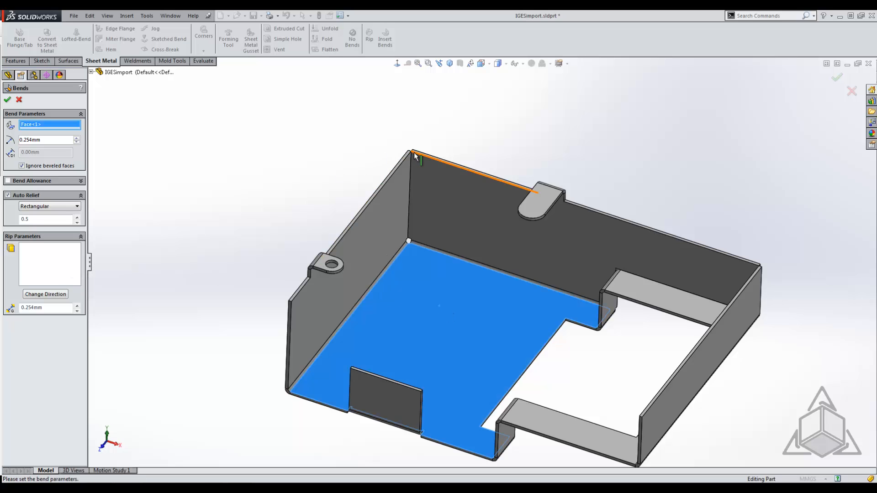
{"action": "left_click", "coordinate": [159, 269]}
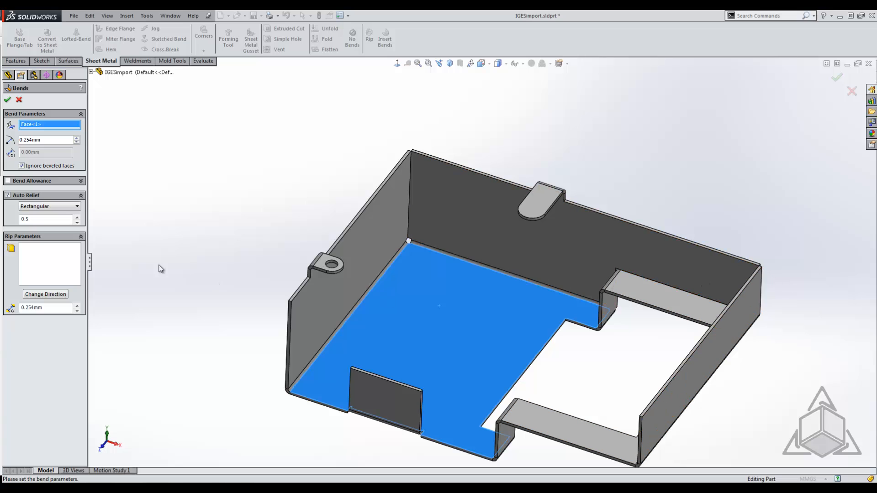
{"action": "left_click", "coordinate": [8, 100]}
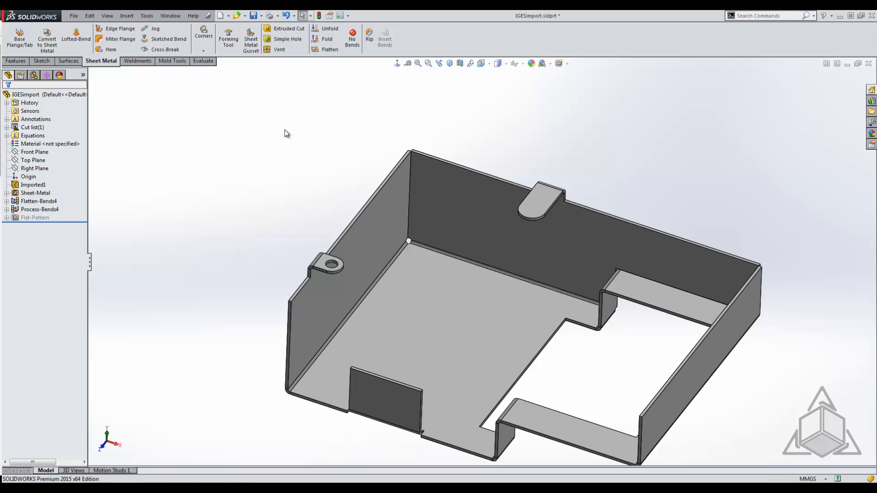
{"action": "left_click", "coordinate": [327, 50]}
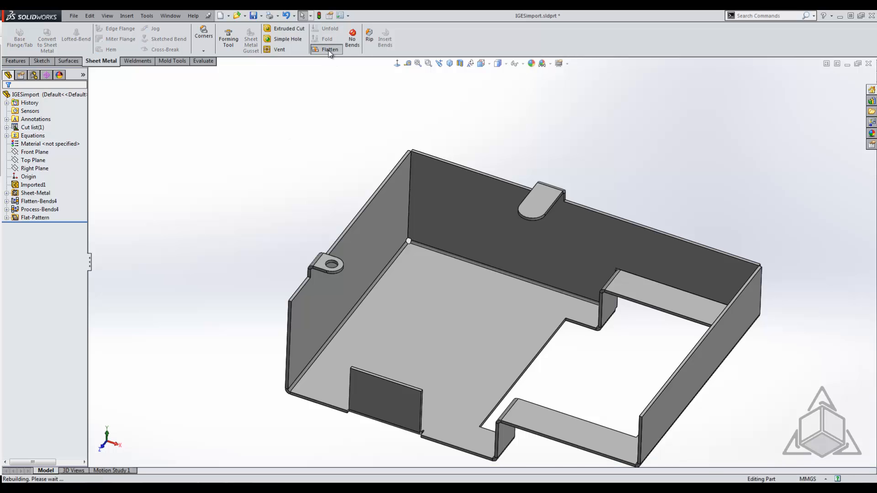